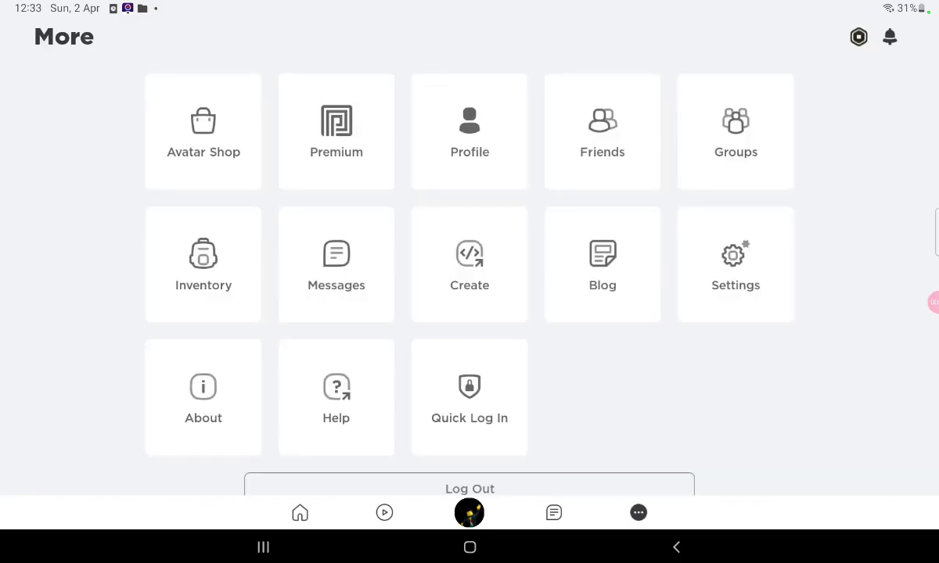
Go to Settings and then the Account Info page showing the display name and username.
click(735, 263)
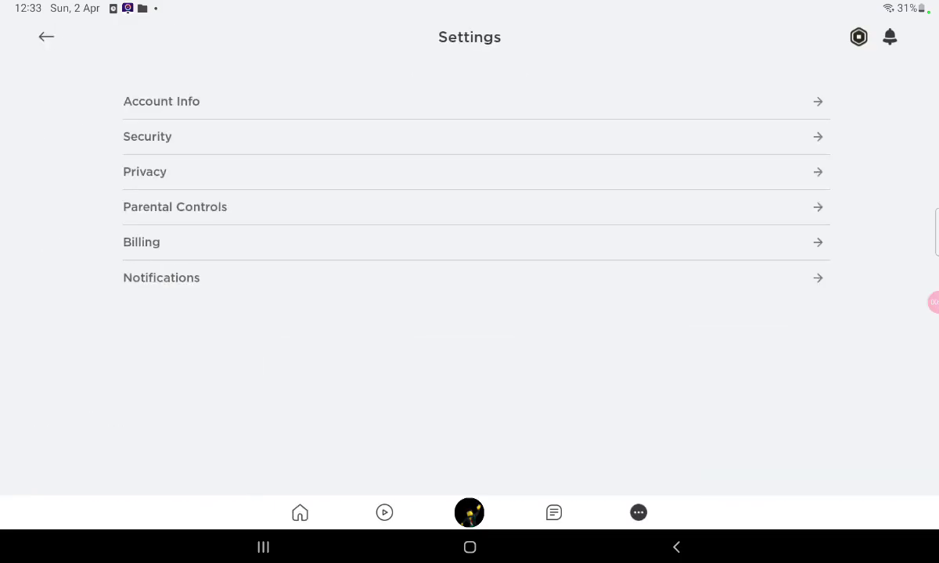
click(161, 100)
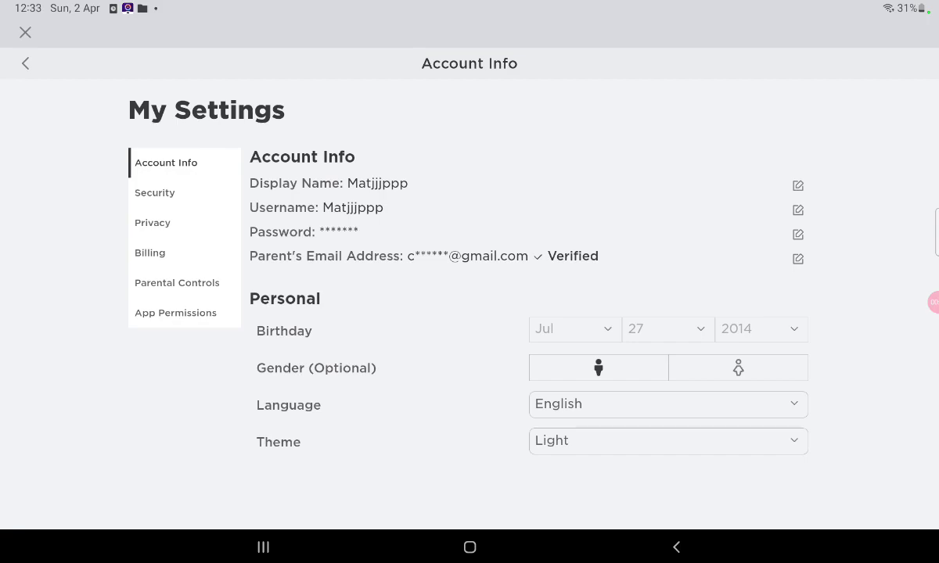
Start editing the display name Matjjjppp and place the cursor in the cleared name field.
click(798, 184)
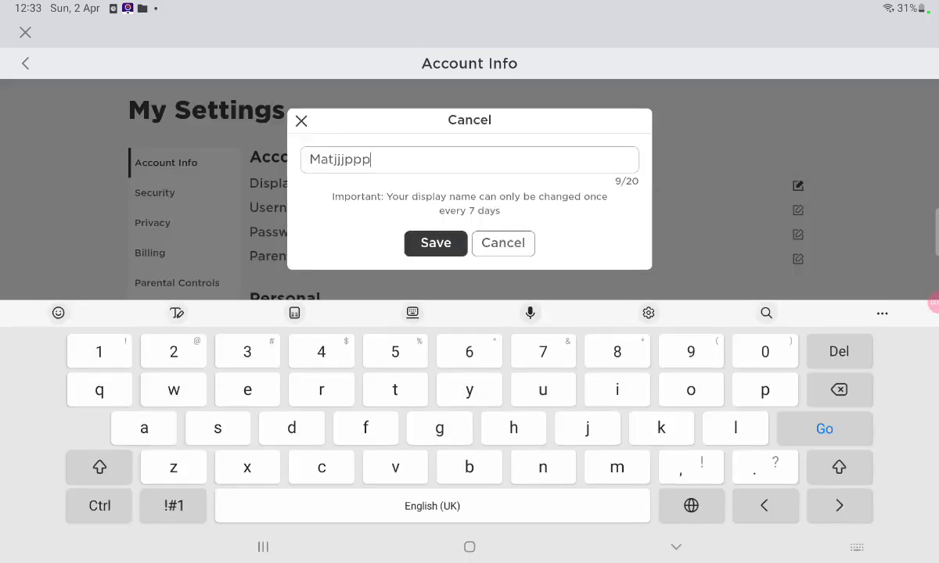
click(839, 390)
text(Yt)
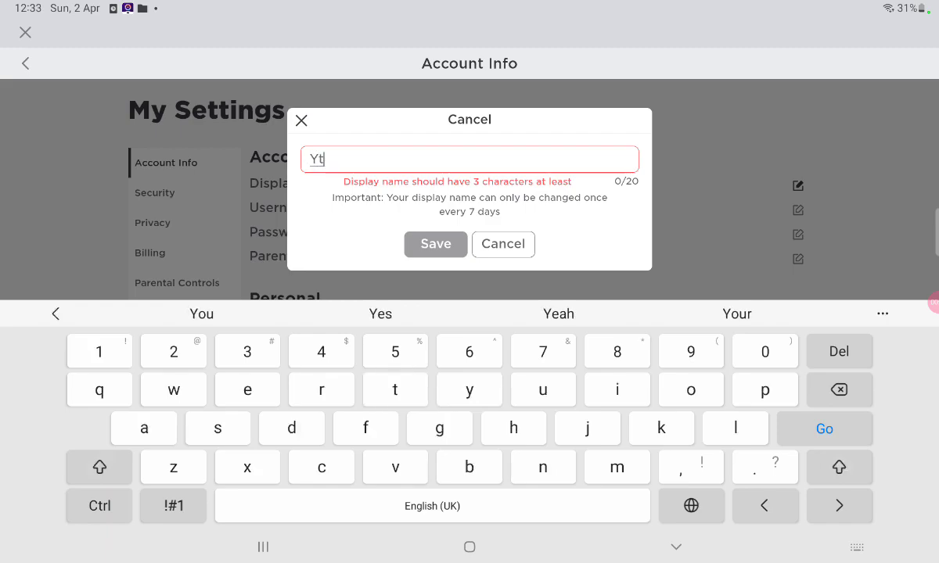
Enter the new display name Ytber_Mattlovesgames, fixing a stray letter after Matt.
text(ber)
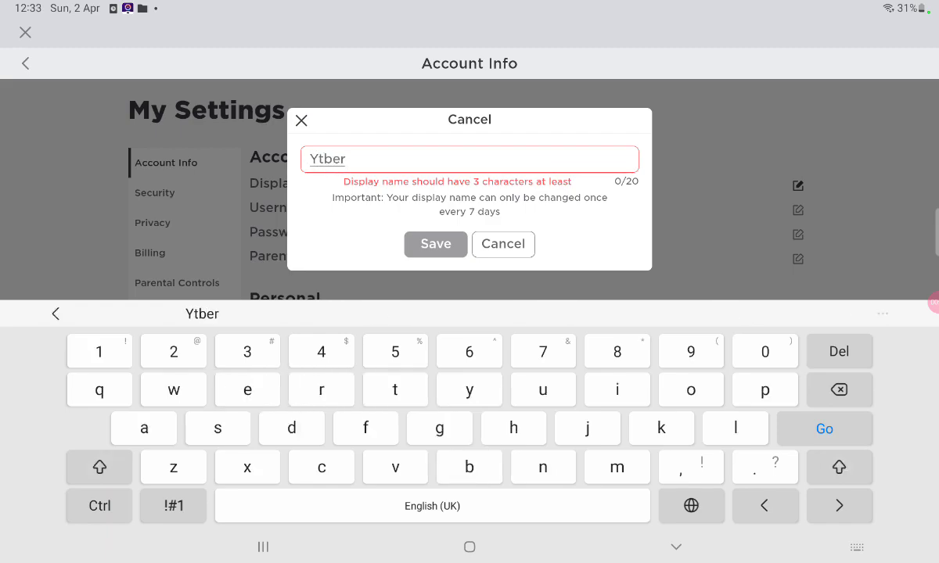
click(172, 505)
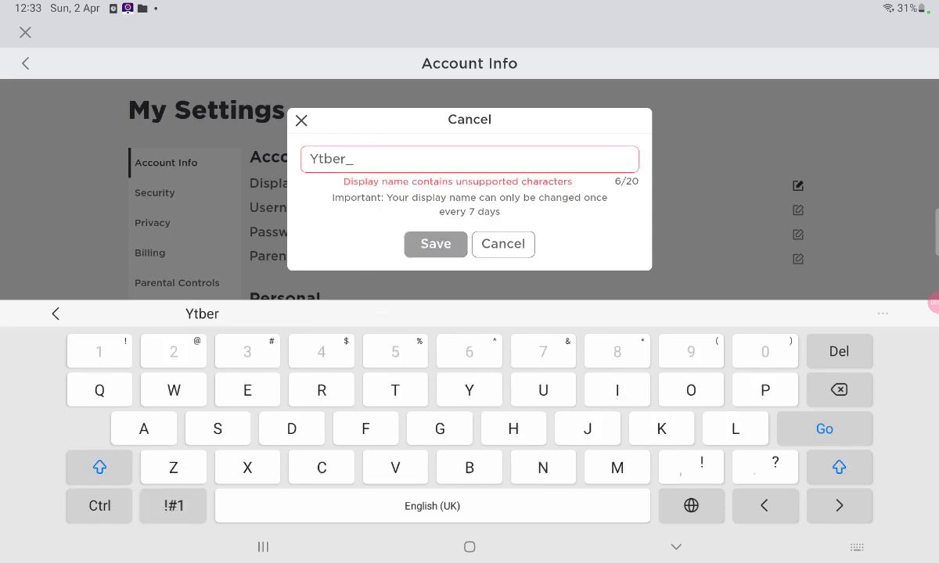
text(Mattk)
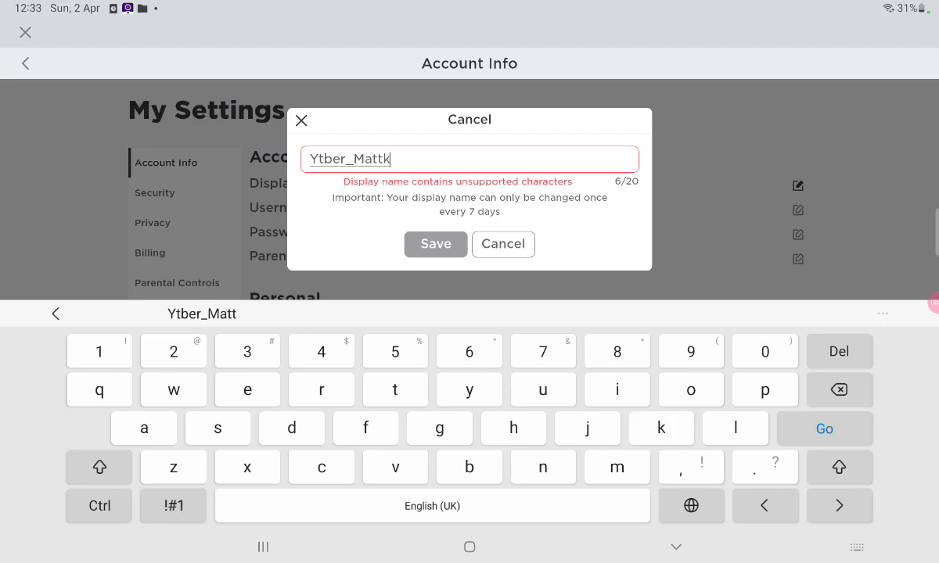
click(839, 389)
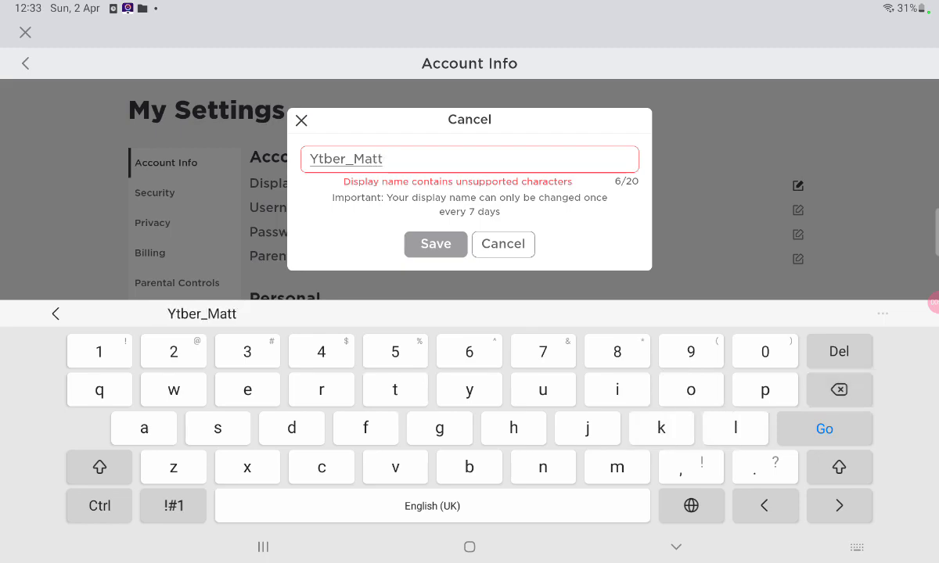
text(lovesga)
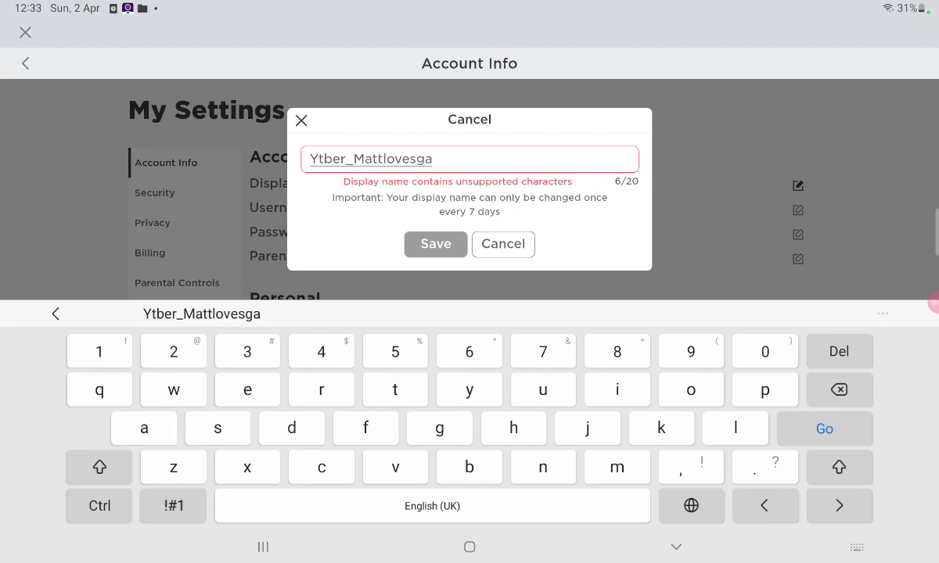
text(mes)
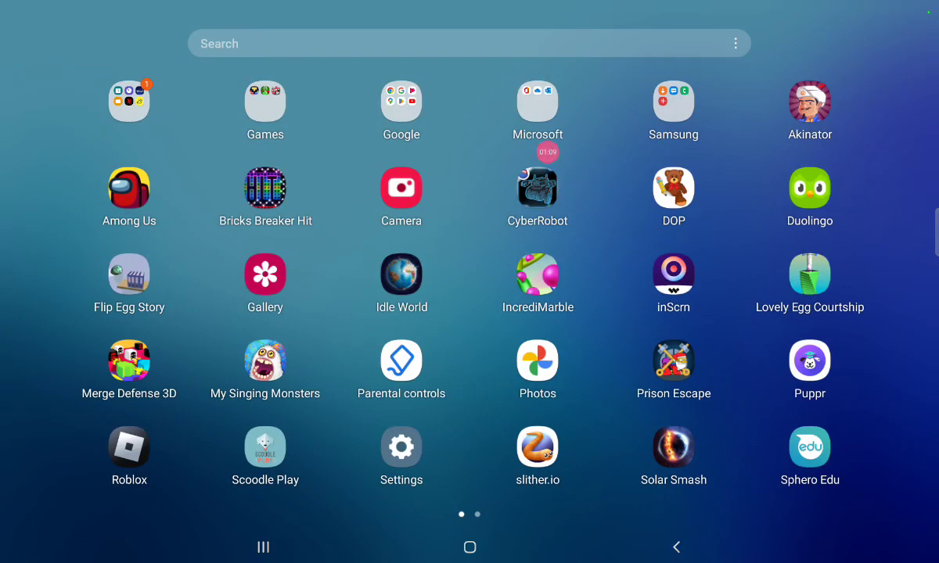
Launch the inScrn screen-recording app from the home screen app grid.
click(673, 272)
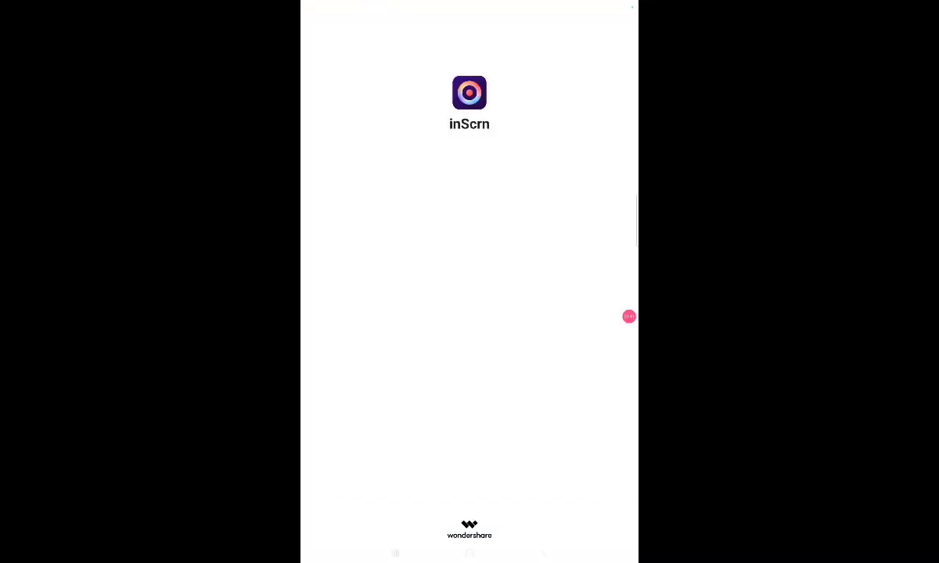